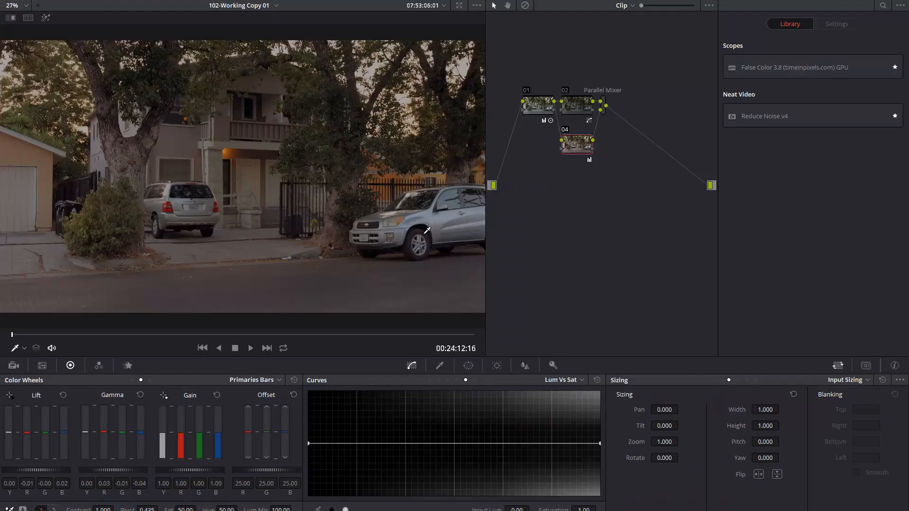
Open the 'key' project containing the laptop and drone footage.
left_click(398, 500)
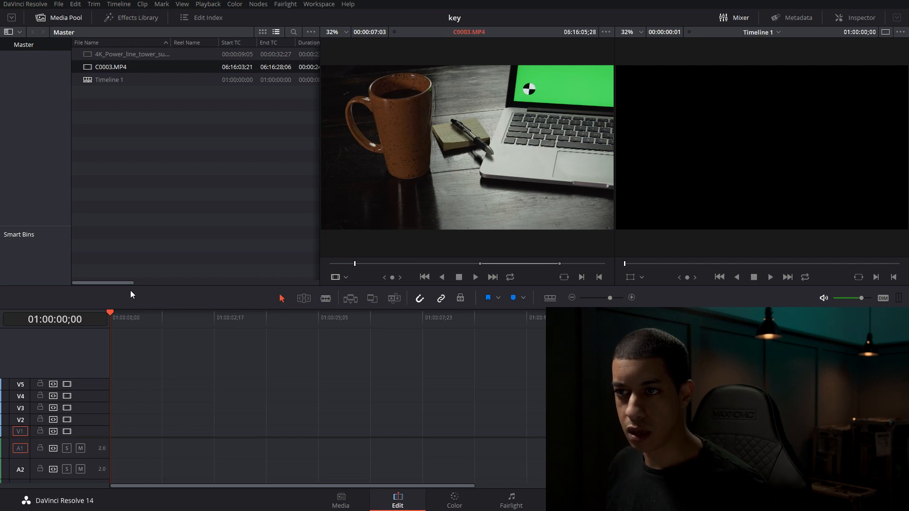
Place C0003.MP4 on the timeline, unlink and drop its audio, speed it up, and move it to V2.
left_click_drag(110, 66, 261, 419)
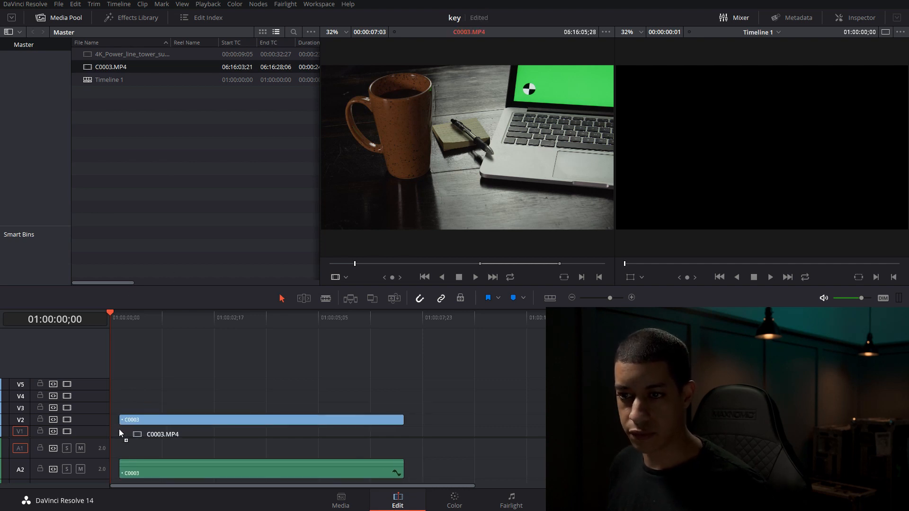
right_click(261, 419)
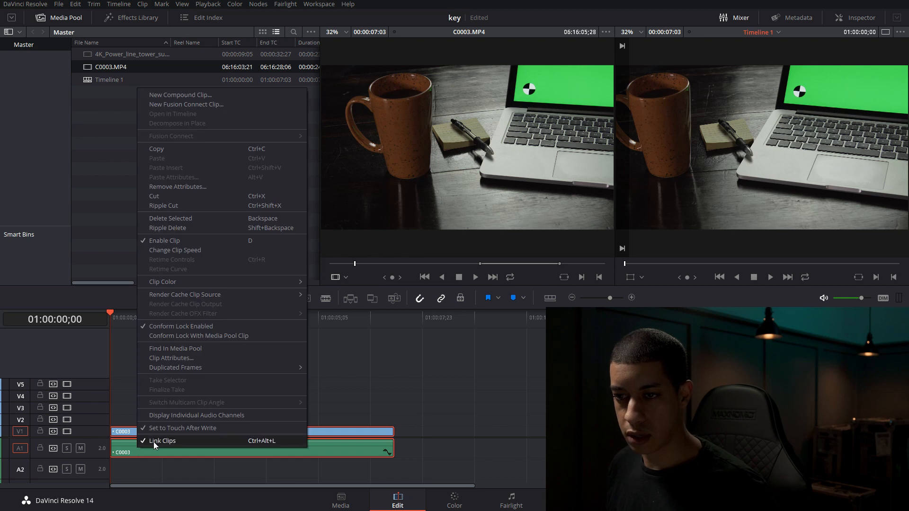
left_click(162, 440)
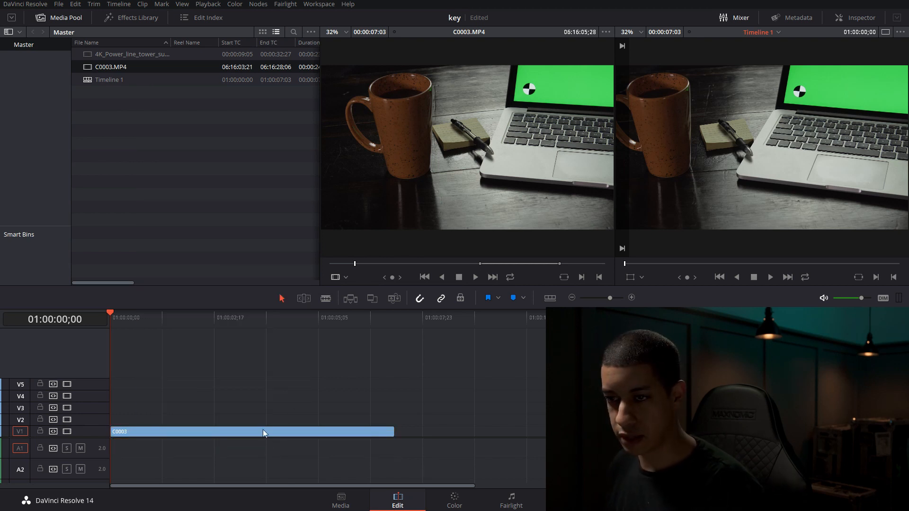
right_click(262, 431)
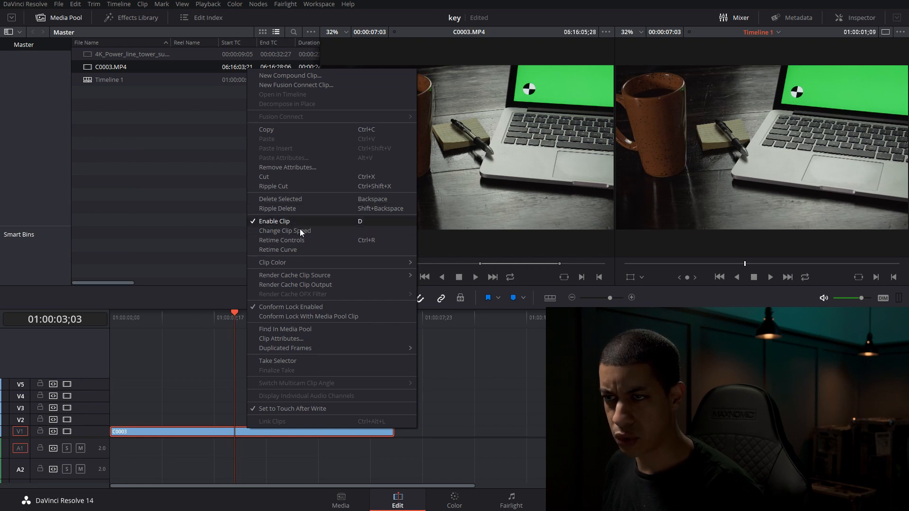
left_click(285, 231)
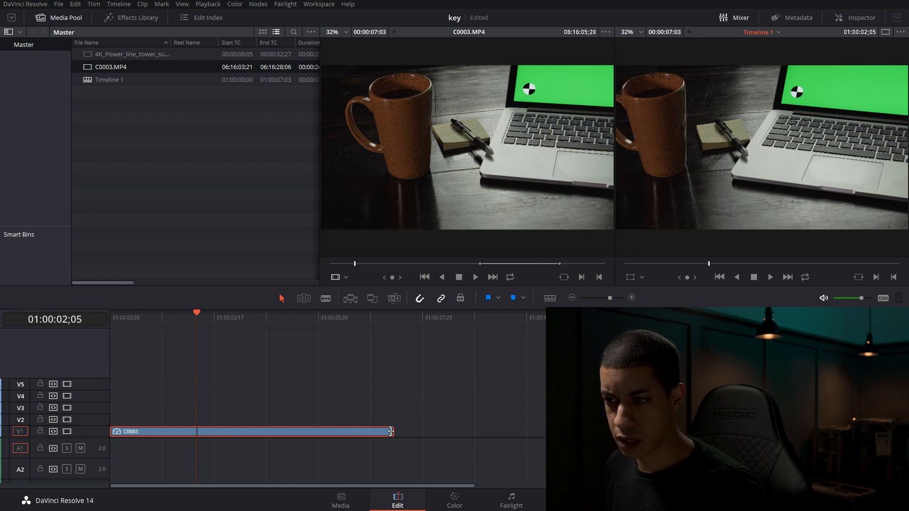
left_click_drag(391, 432, 331, 432)
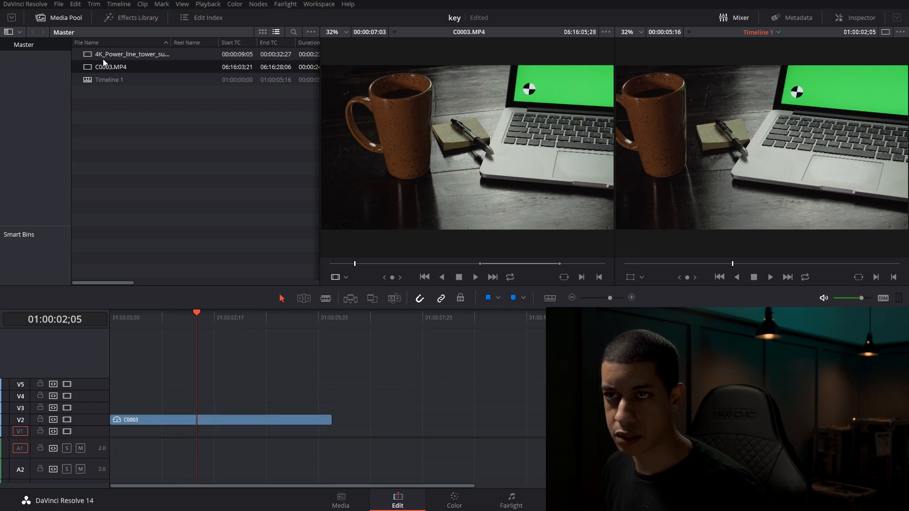
Load the 4K_Power_line_tower drone clip and add it to V1 under C0003.
double_click(129, 54)
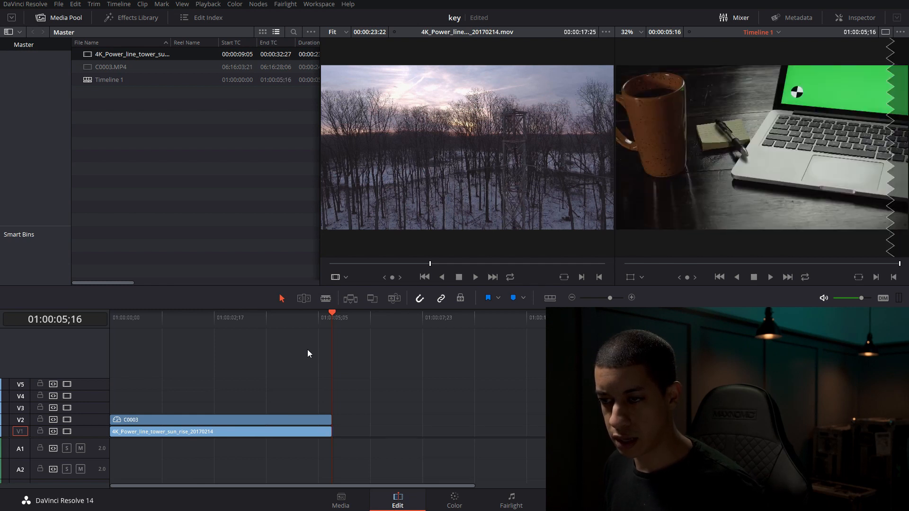
left_click(453, 500)
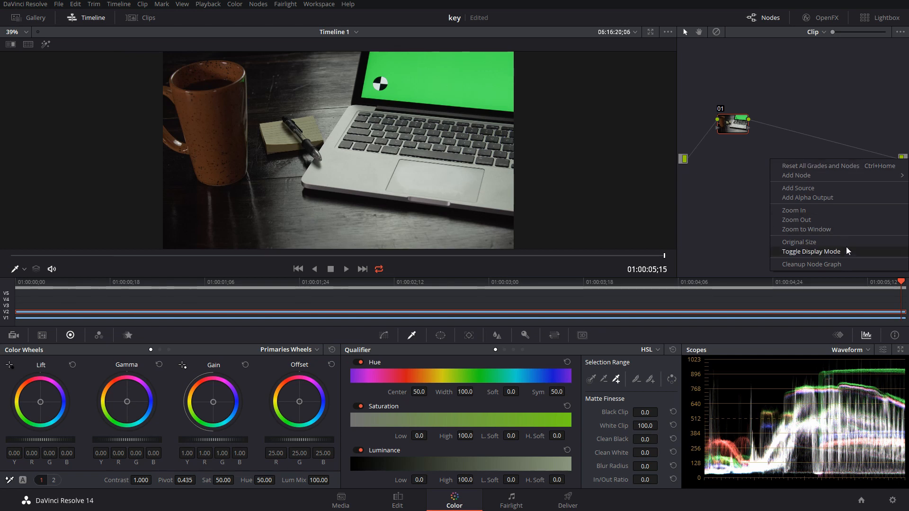
mouse_move(819, 191)
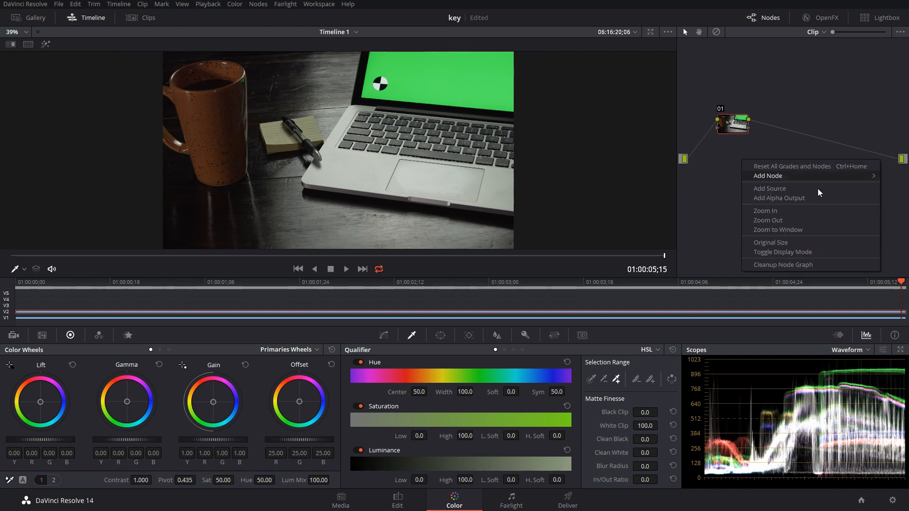
mouse_move(779, 200)
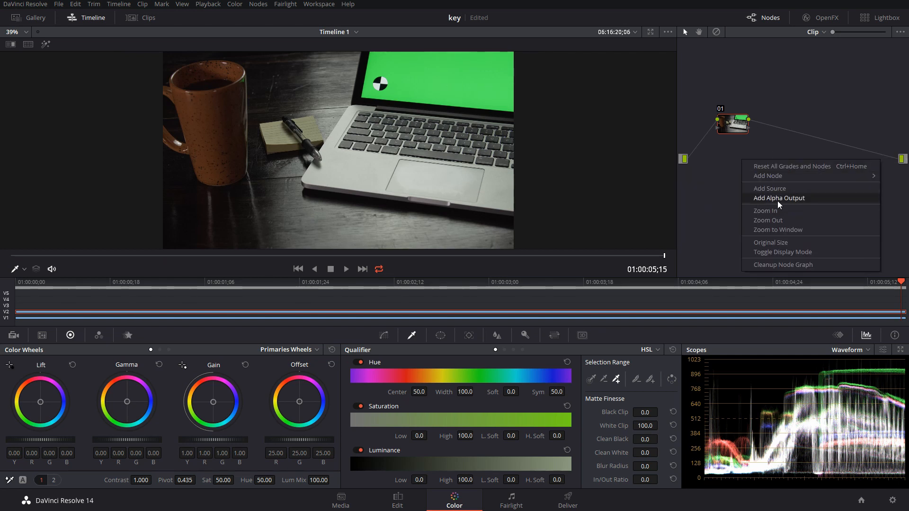
Add an Alpha Output to the node graph for node 01's key.
left_click(779, 198)
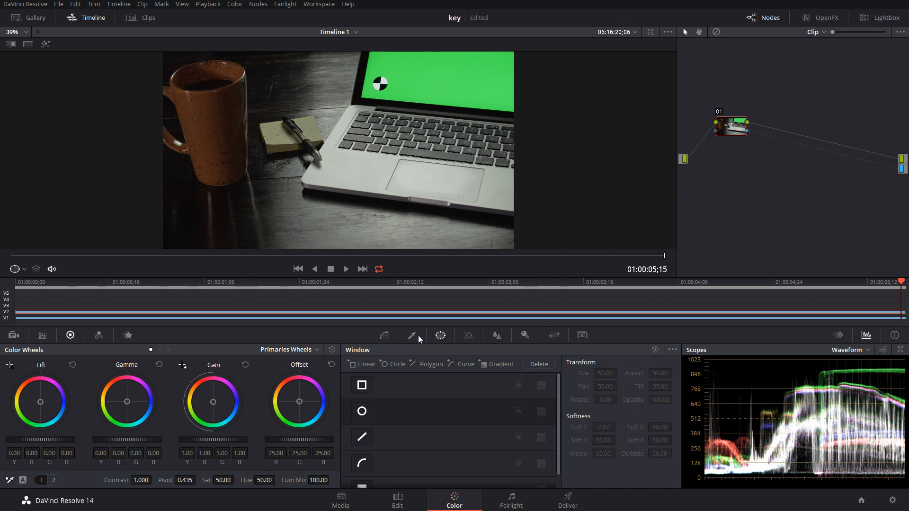
Bring up the Qualifier palette for keying the laptop's green screen.
left_click(412, 335)
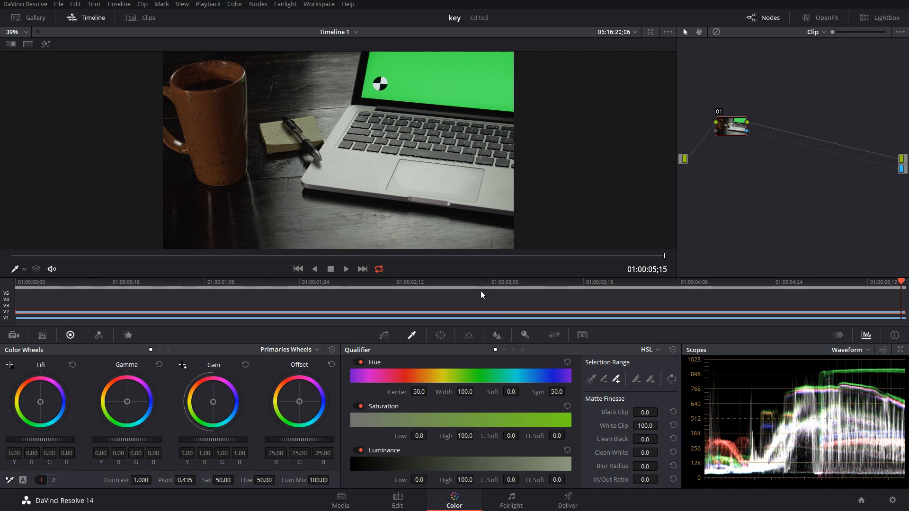
mouse_move(471, 143)
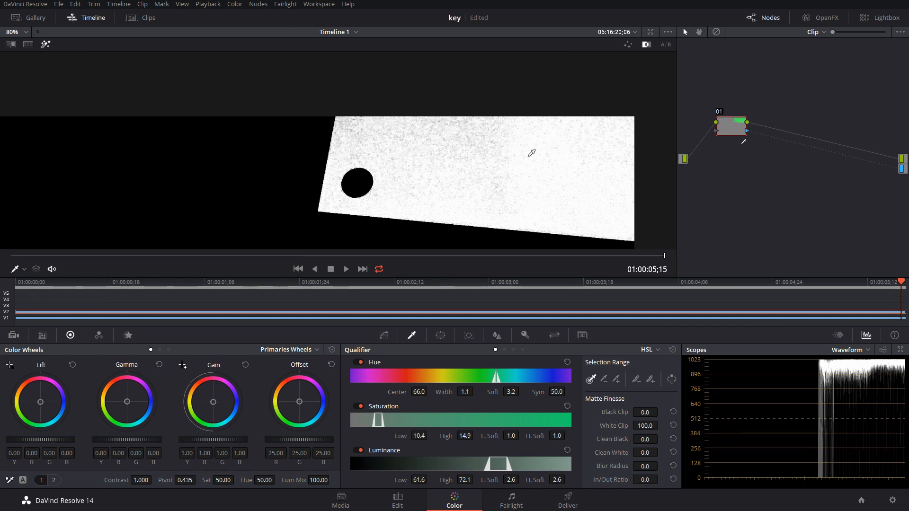
mouse_move(483, 133)
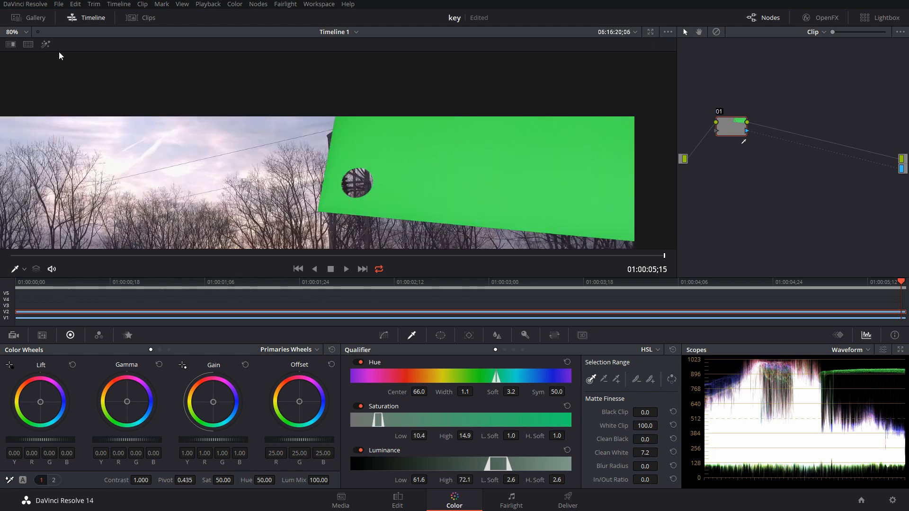
Invert the green-screen key and refine the matte edges with blur and a negative In/Out Ratio.
left_click(12, 32)
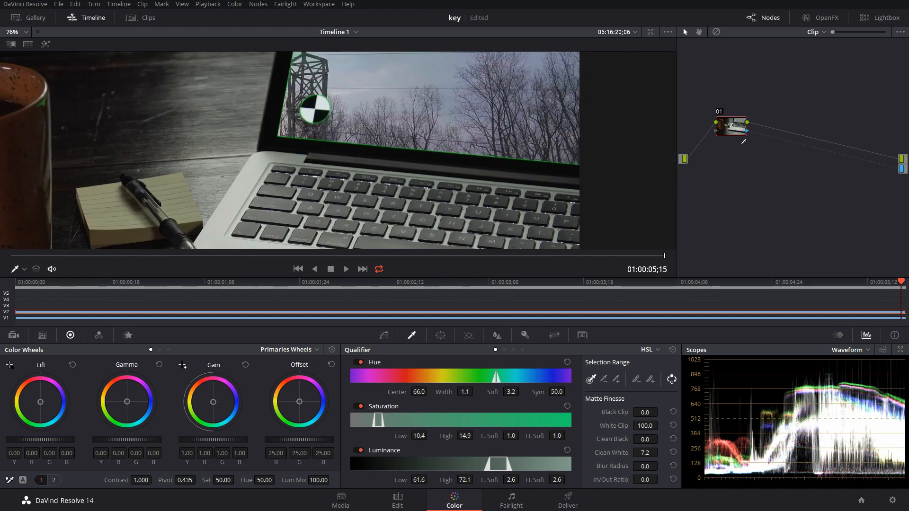
left_click_drag(645, 479, 619, 479)
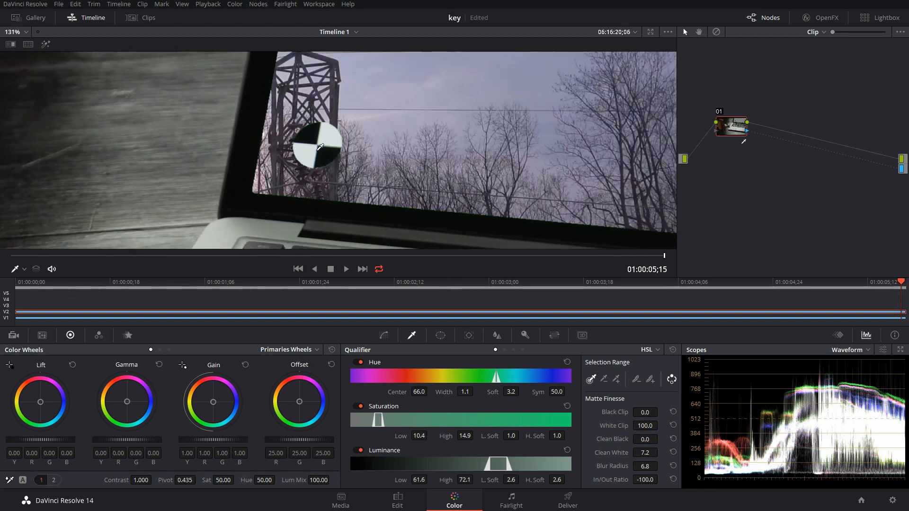
Show the Window palette and select the drone clip on the timeline.
left_click(467, 335)
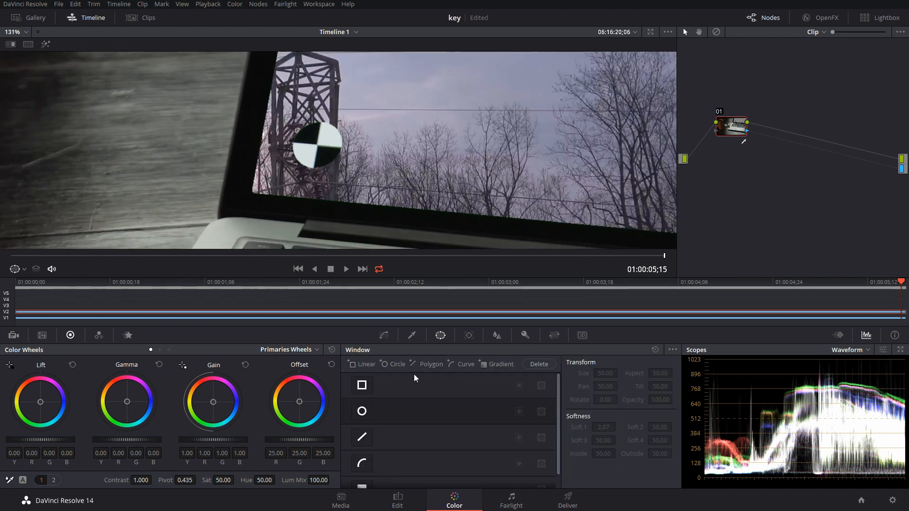
left_click(361, 411)
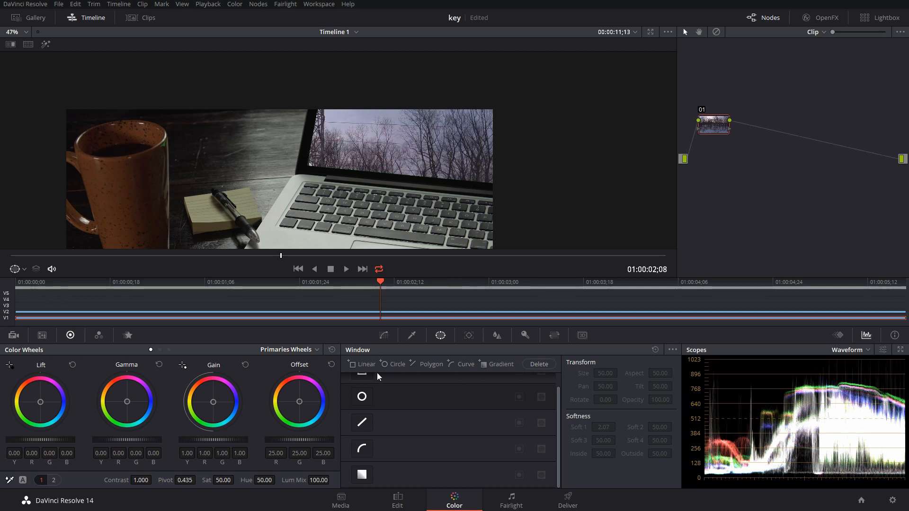
Reselect the laptop clip to add the circle window and second node.
left_click(362, 397)
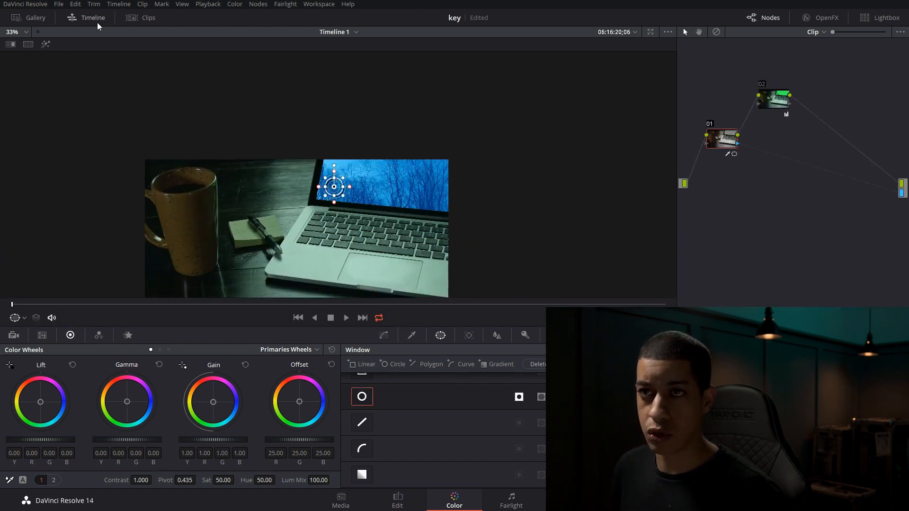
Show the Clips thumbnail strip and reopen the Qualifier palette for the laptop clip.
left_click(149, 17)
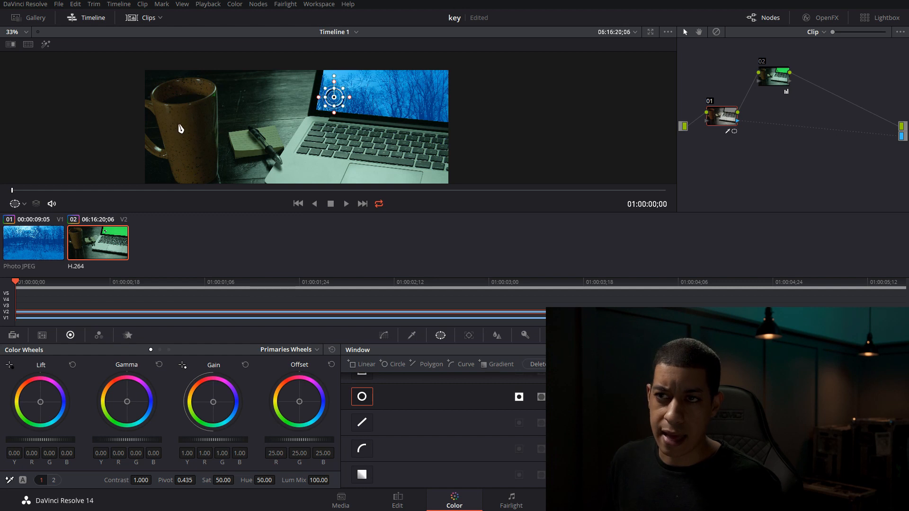
mouse_move(236, 146)
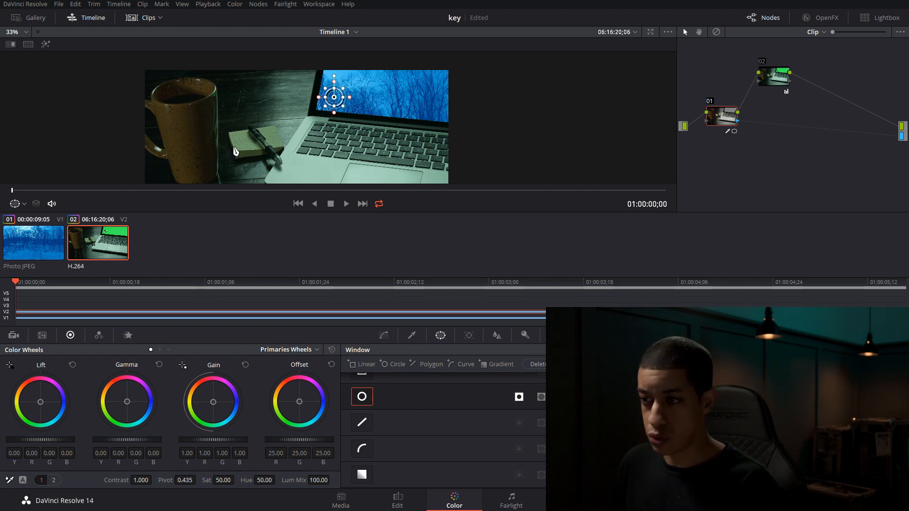
left_click(411, 335)
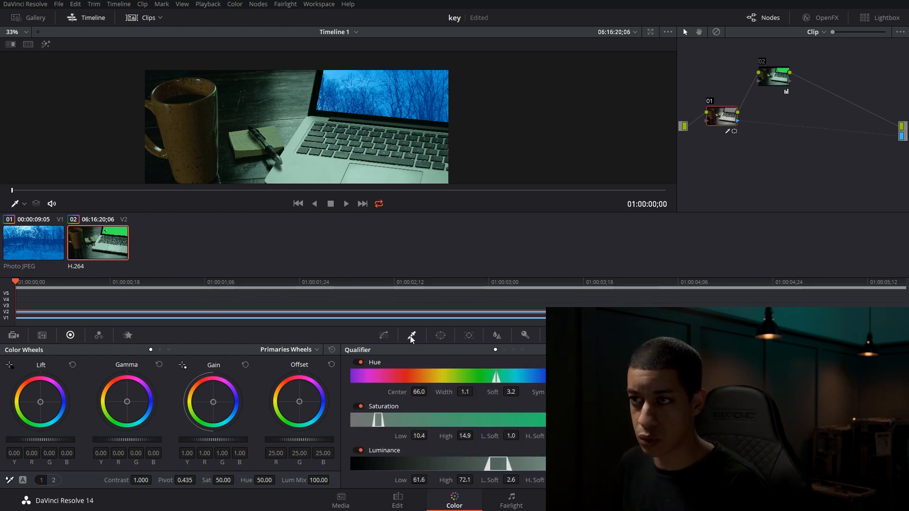